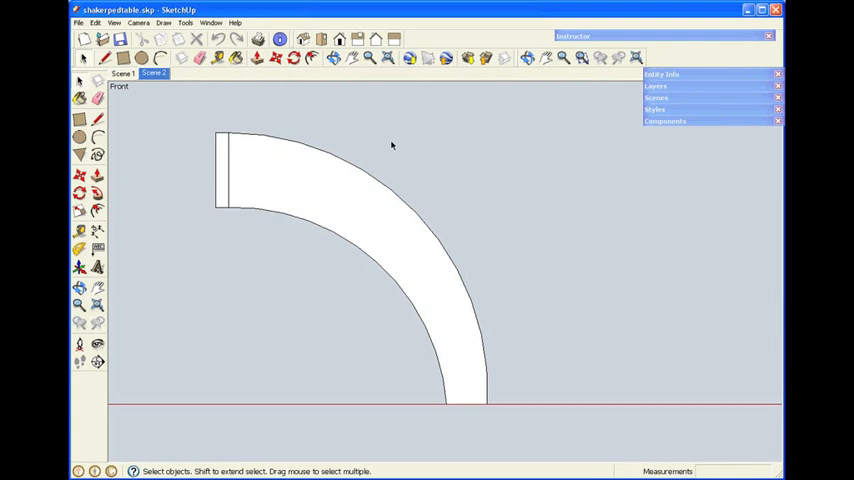
pyautogui.moveTo(360, 144)
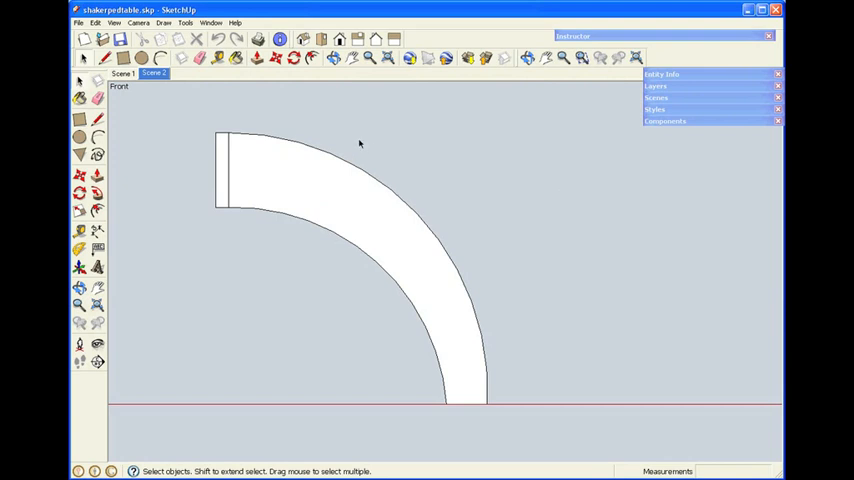
pyautogui.moveTo(336, 104)
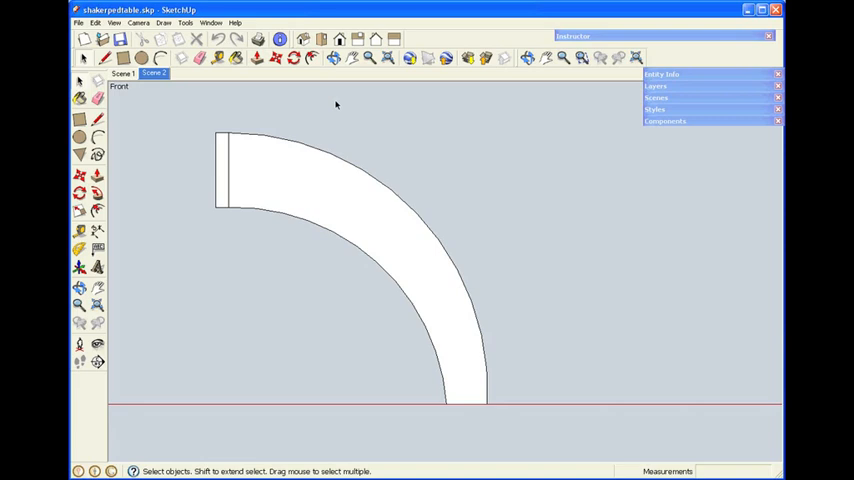
pyautogui.moveTo(376, 122)
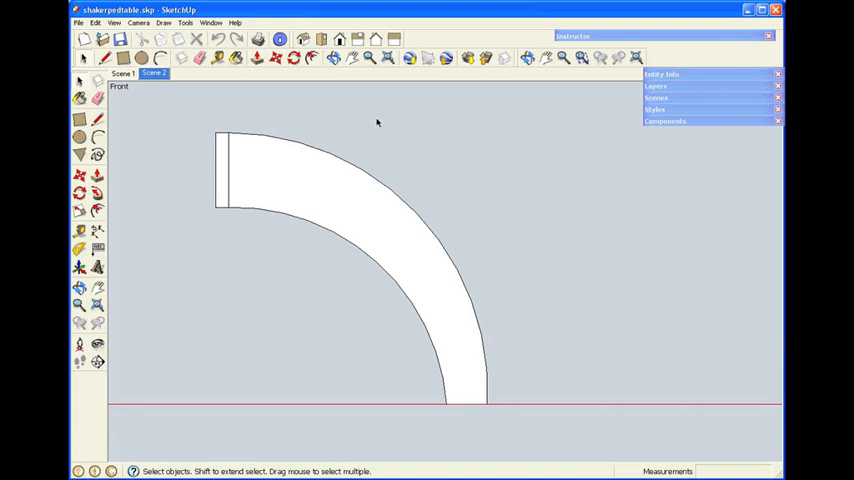
pyautogui.moveTo(364, 122)
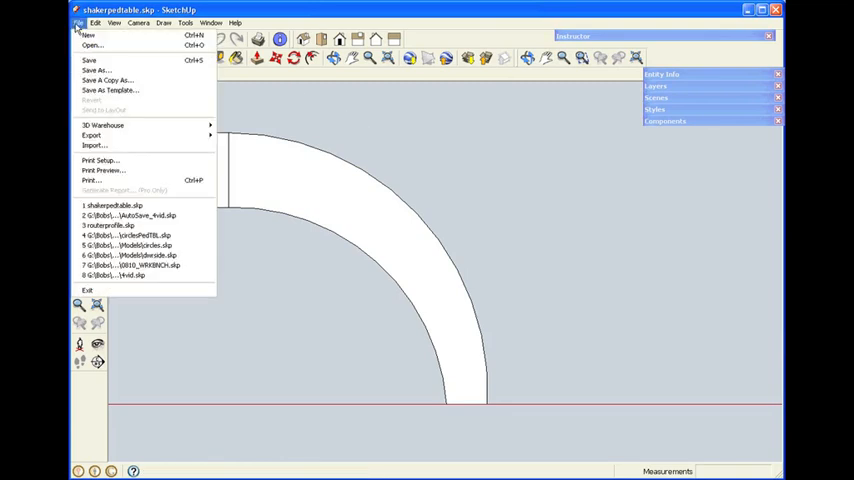
pyautogui.moveTo(100, 160)
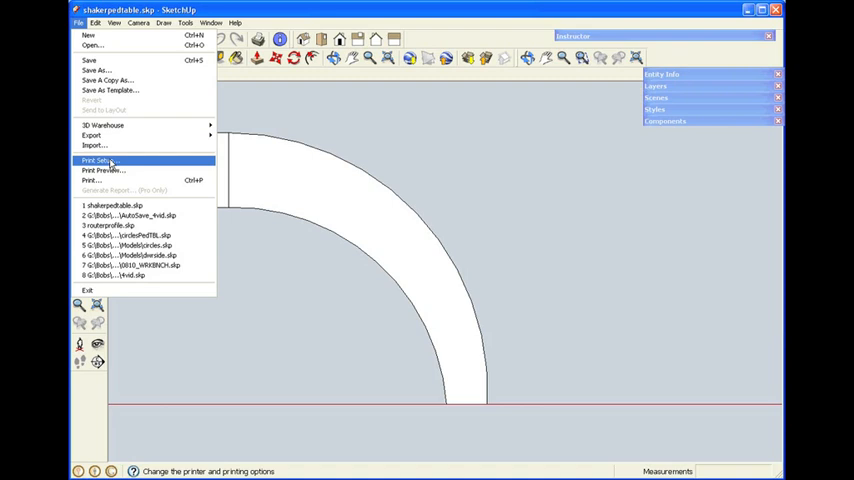
# Bring up the printer and paper setup showing Adobe PDF on letter paper.
pyautogui.click(96, 160)
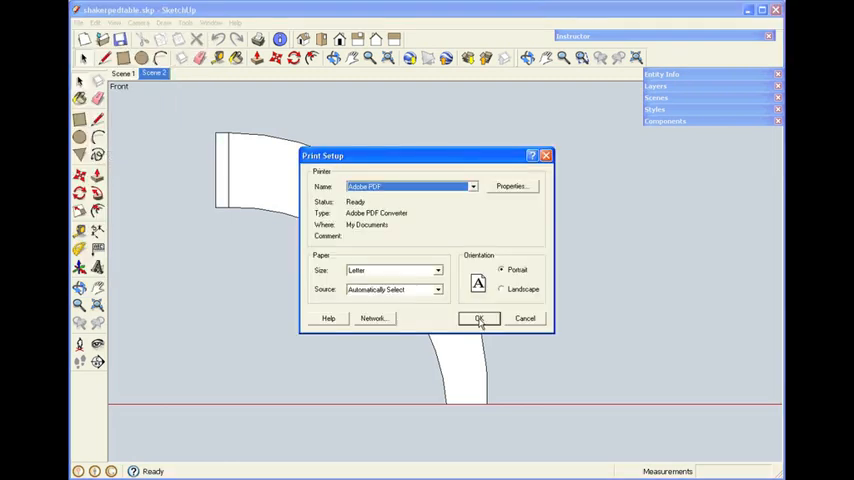
pyautogui.moveTo(256, 152)
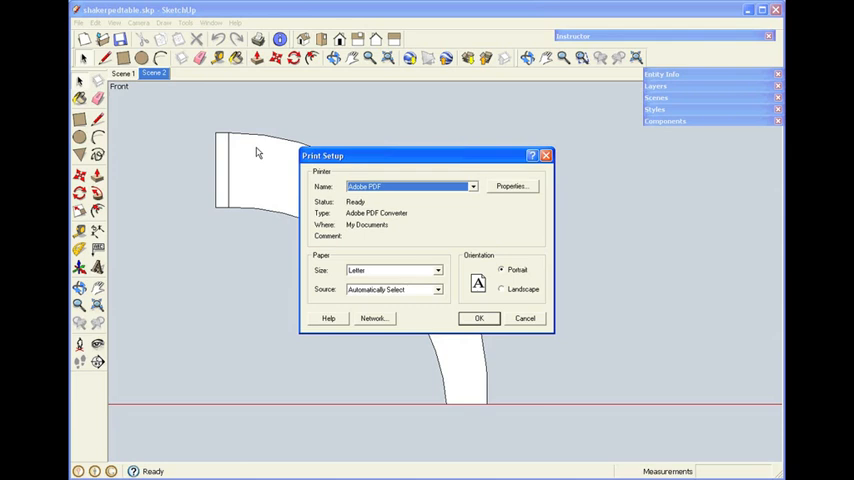
pyautogui.moveTo(528, 252)
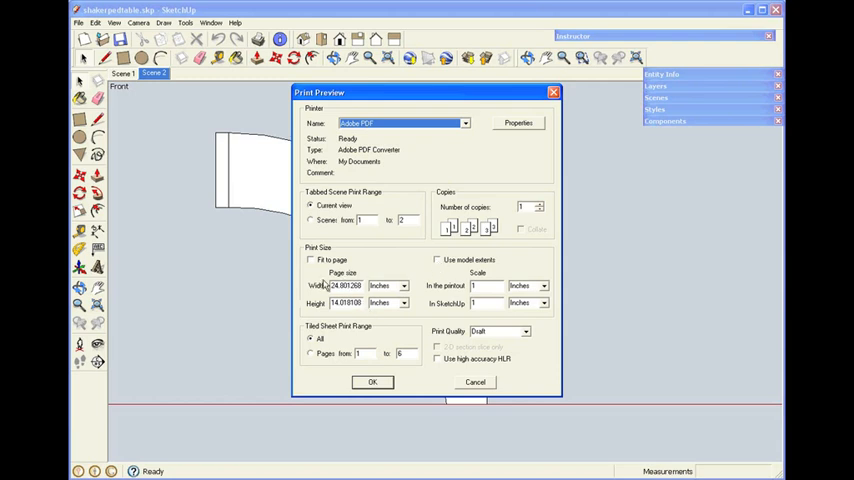
pyautogui.moveTo(398, 316)
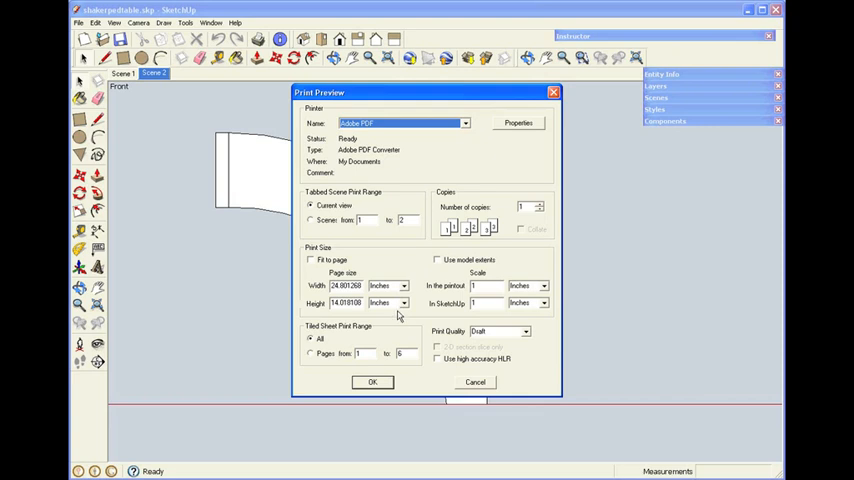
pyautogui.moveTo(352, 334)
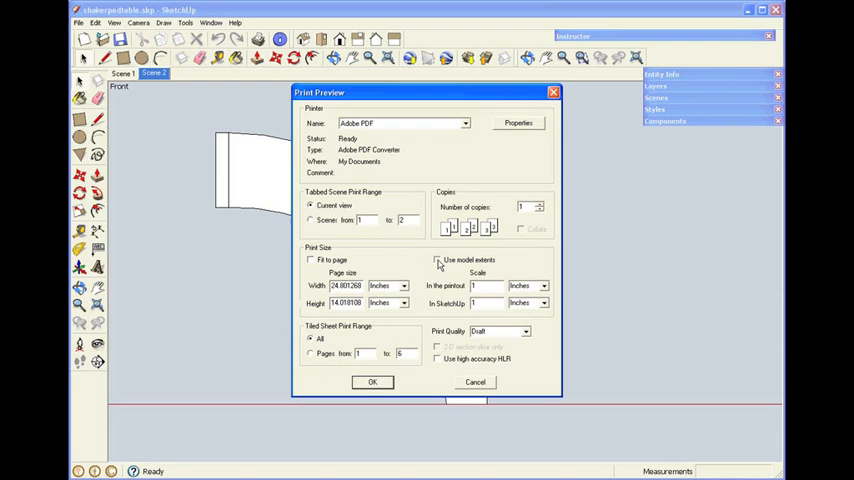
# Make the printout size follow the model's extents in Print Preview.
pyautogui.click(436, 260)
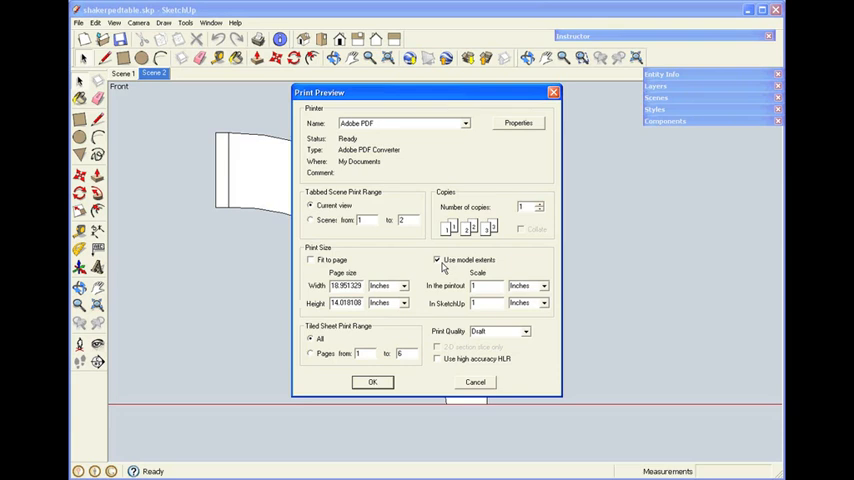
pyautogui.moveTo(356, 342)
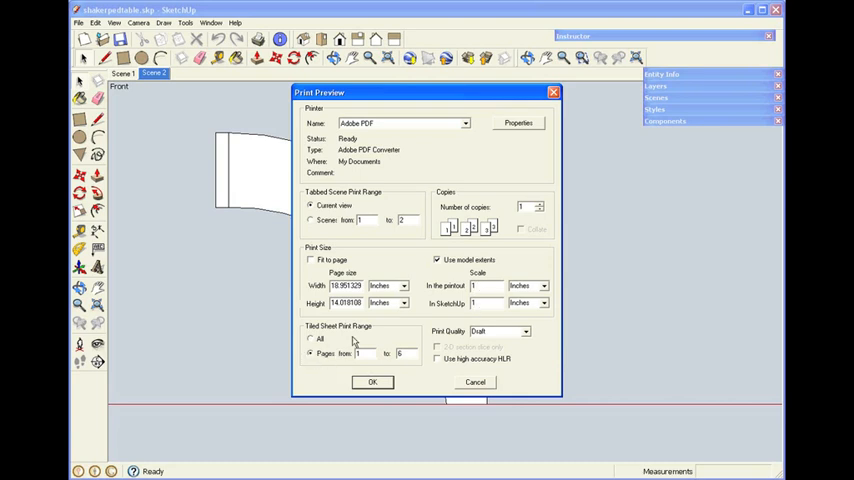
pyautogui.moveTo(368, 332)
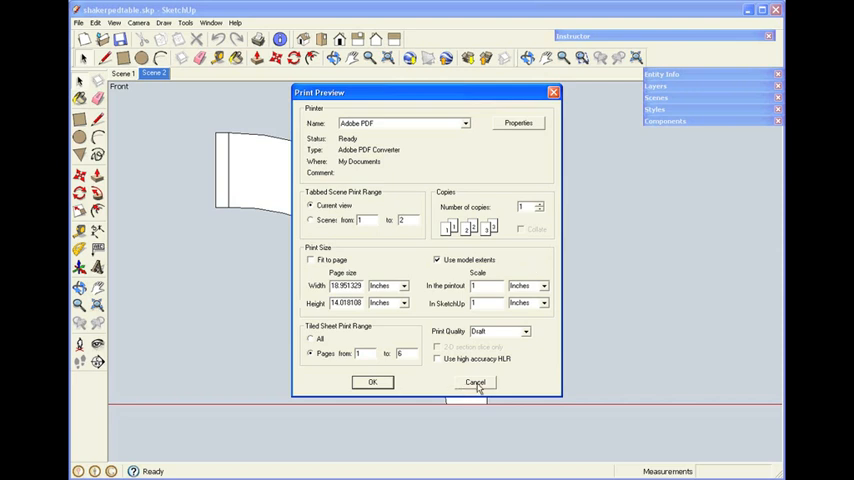
# Cancel the preview, return to printer setup and switch the pages to landscape.
pyautogui.click(474, 382)
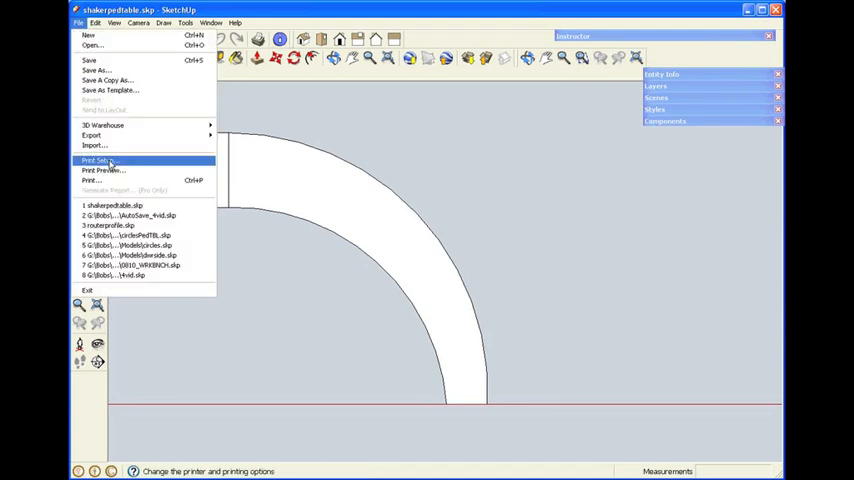
pyautogui.click(100, 160)
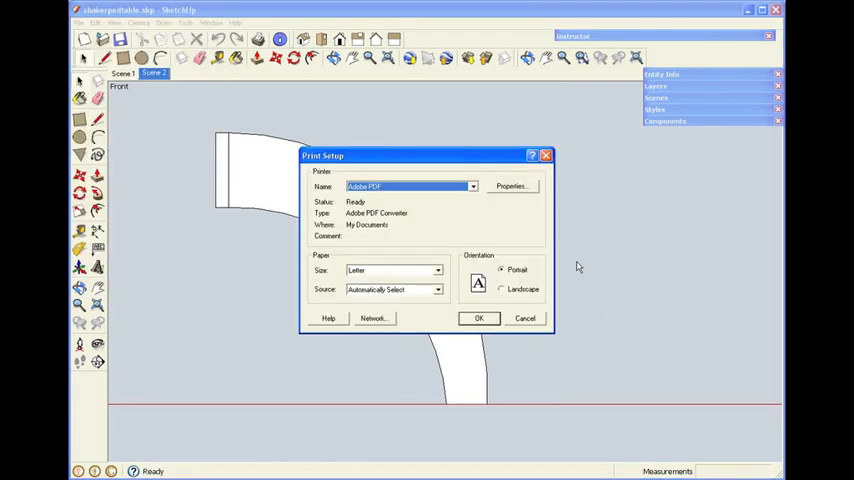
pyautogui.click(500, 288)
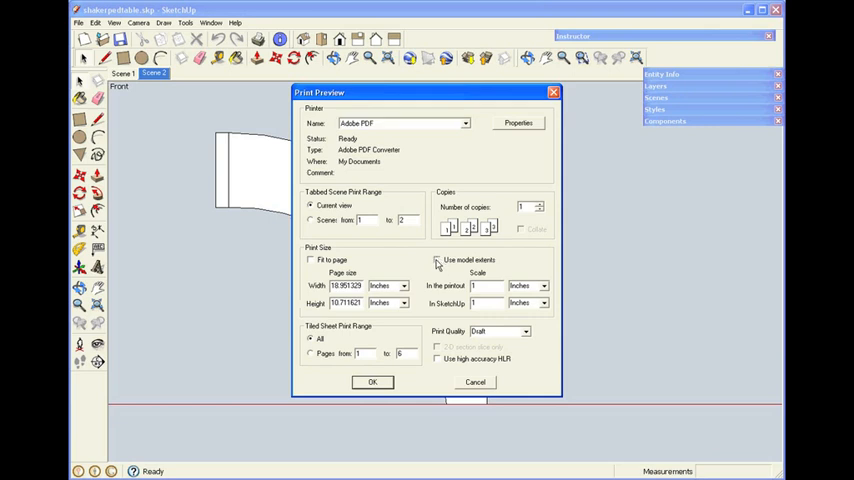
# Re-enable Use model extents so the part tiles across several sheets.
pyautogui.click(436, 260)
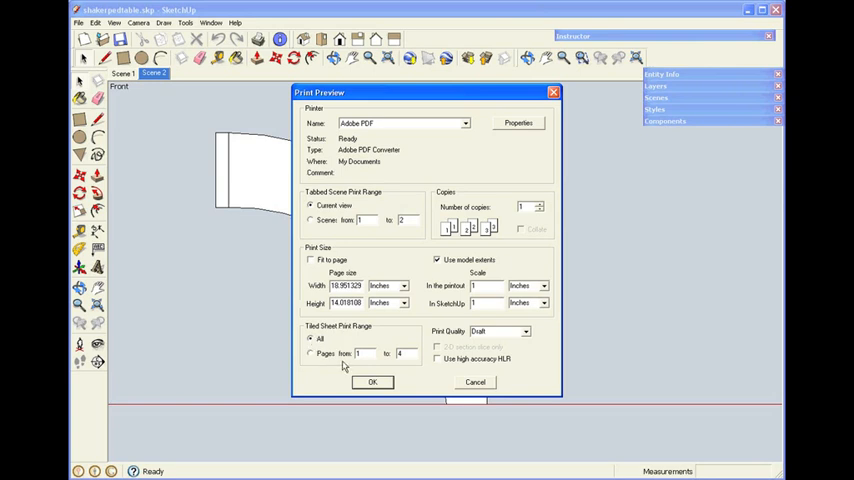
pyautogui.moveTo(410, 364)
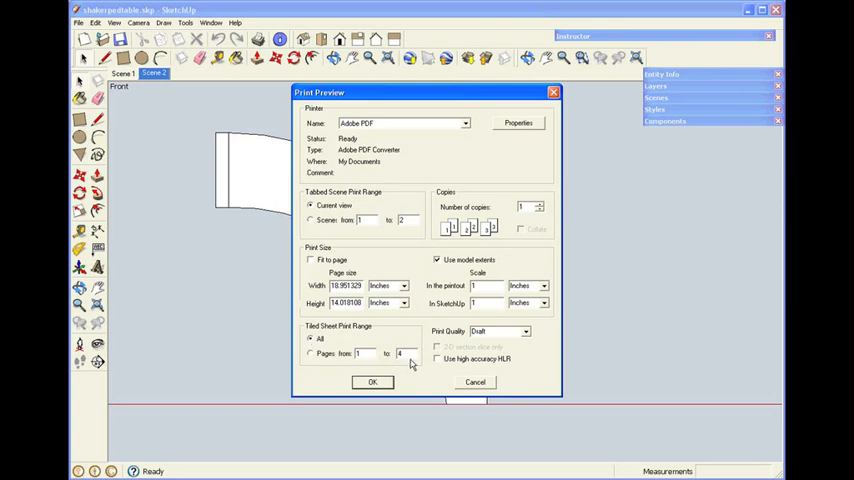
pyautogui.moveTo(414, 384)
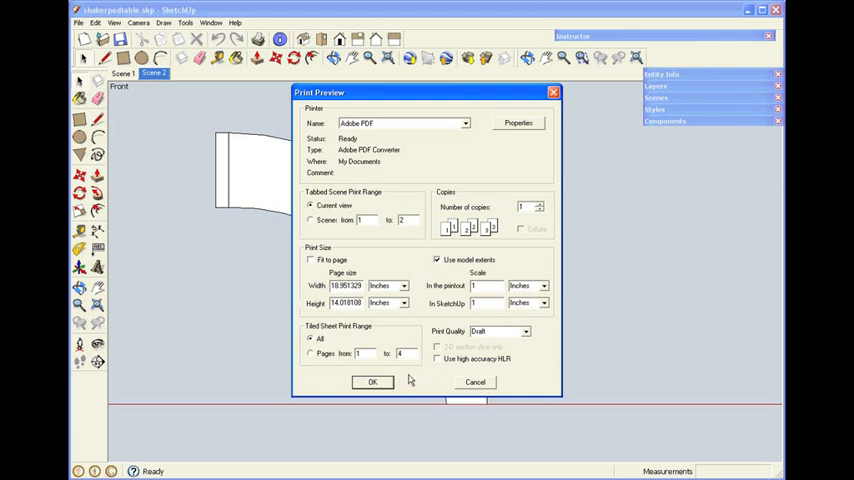
pyautogui.moveTo(392, 390)
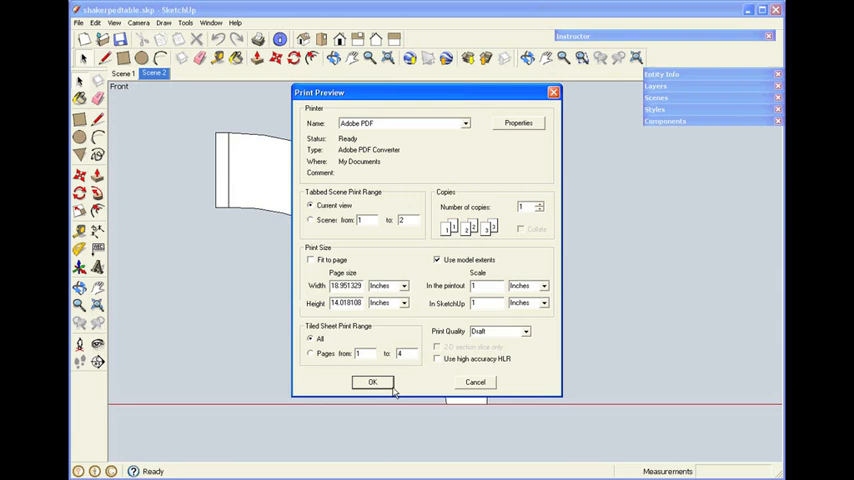
# Accept the settings, page through preview pages 1–4, then close the preview.
pyautogui.click(372, 382)
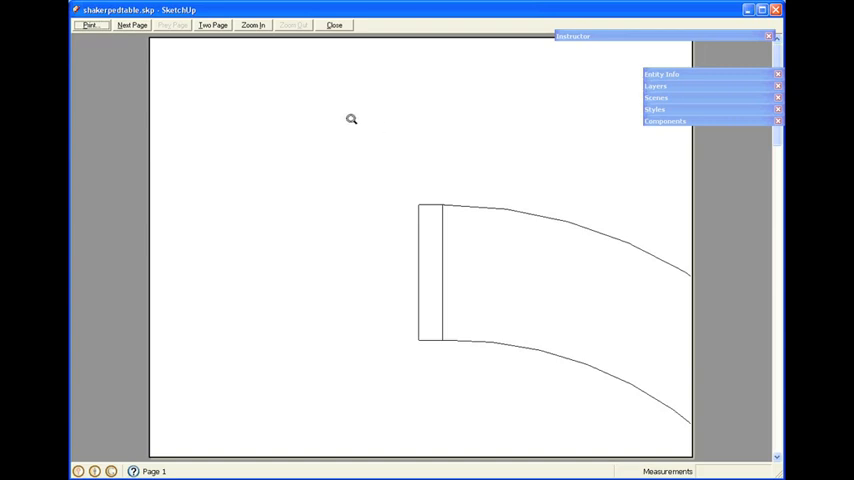
pyautogui.click(132, 24)
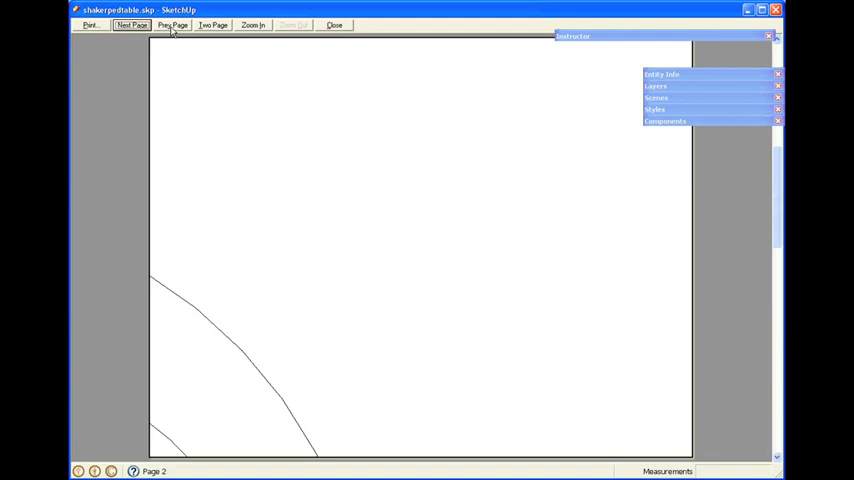
pyautogui.click(132, 24)
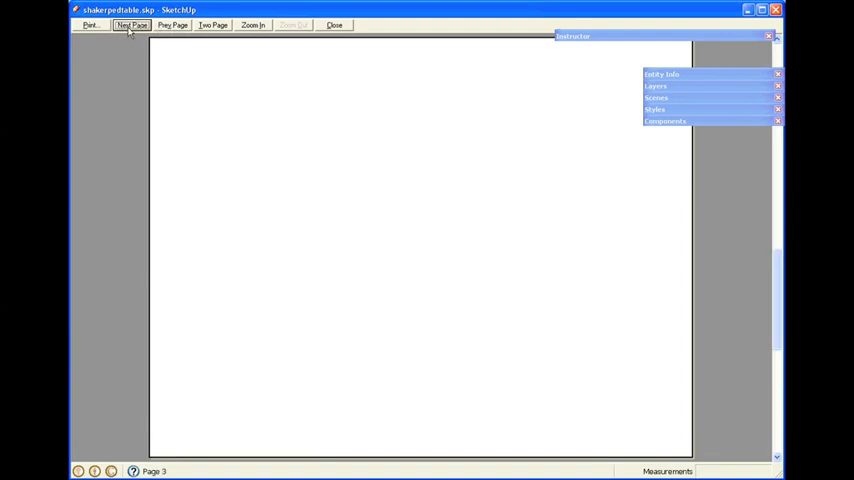
pyautogui.click(132, 24)
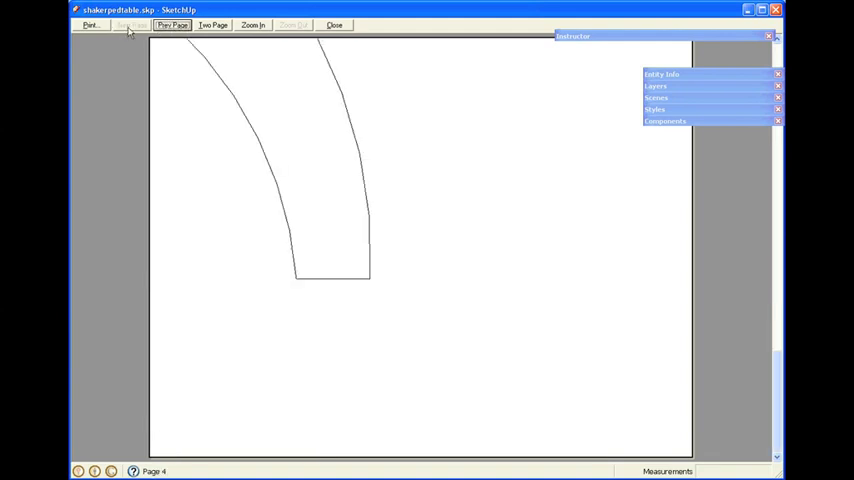
pyautogui.click(334, 24)
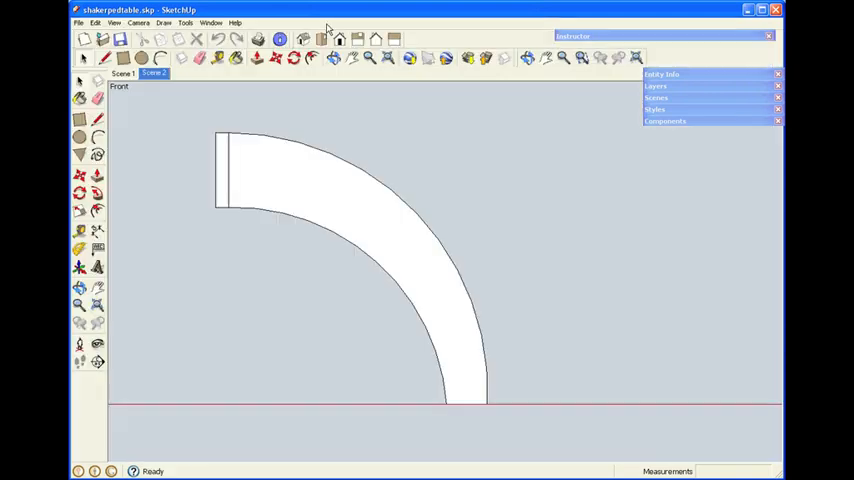
# Switch to Acrobat and page through the PDF's four pages, returning to page 1.
pyautogui.click(80, 80)
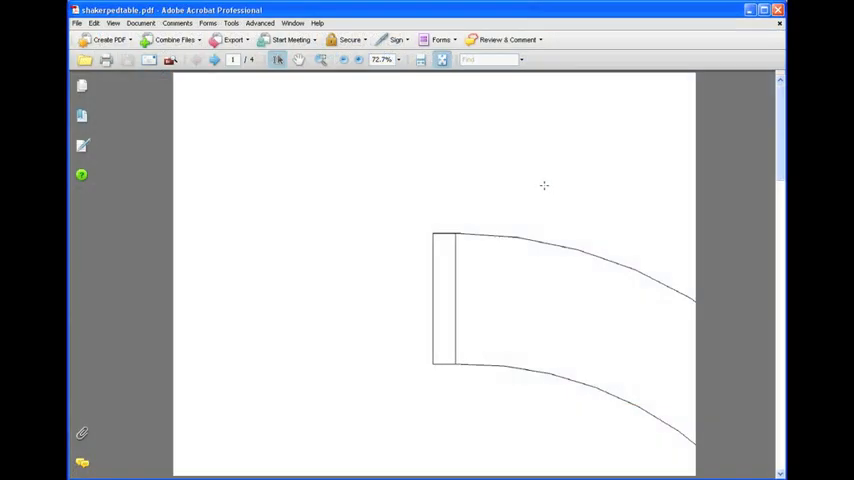
pyautogui.moveTo(512, 184)
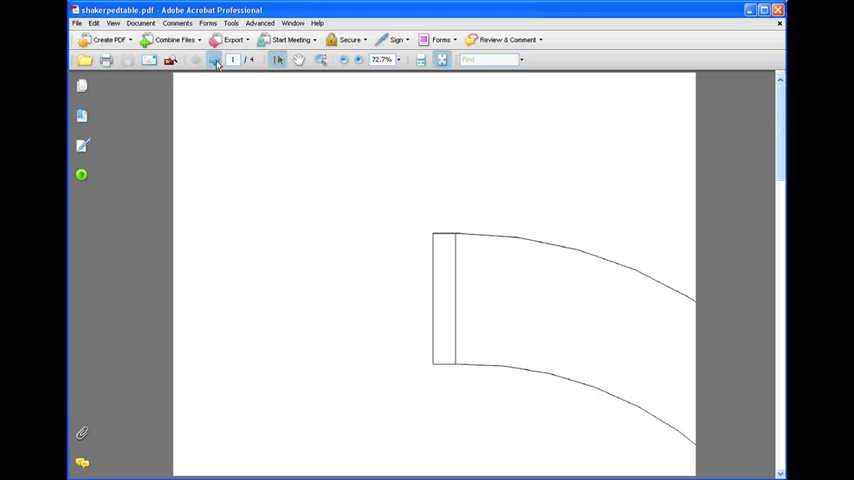
pyautogui.click(212, 60)
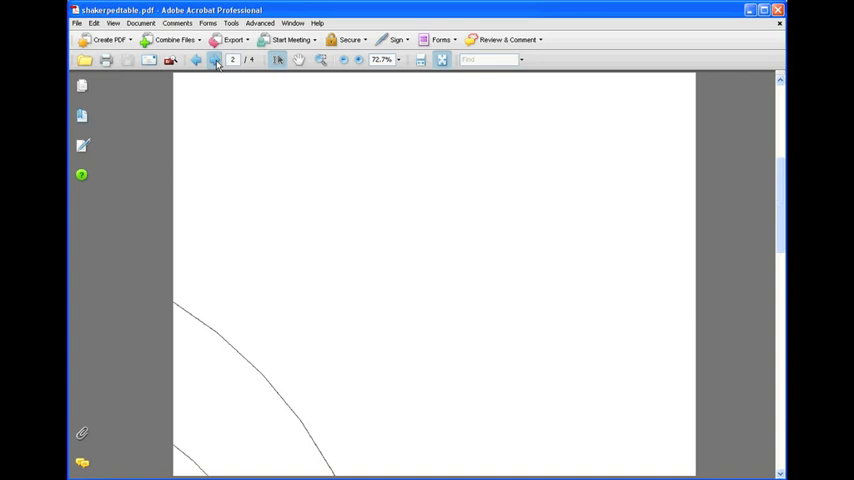
pyautogui.click(214, 60)
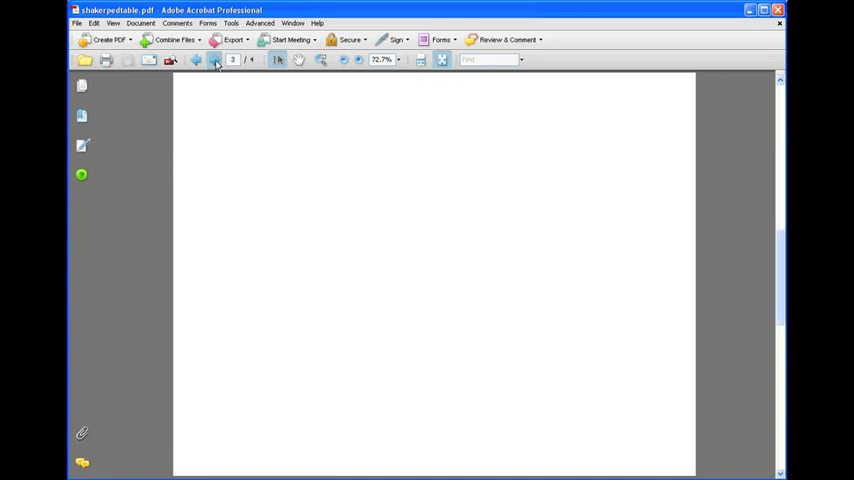
pyautogui.click(212, 60)
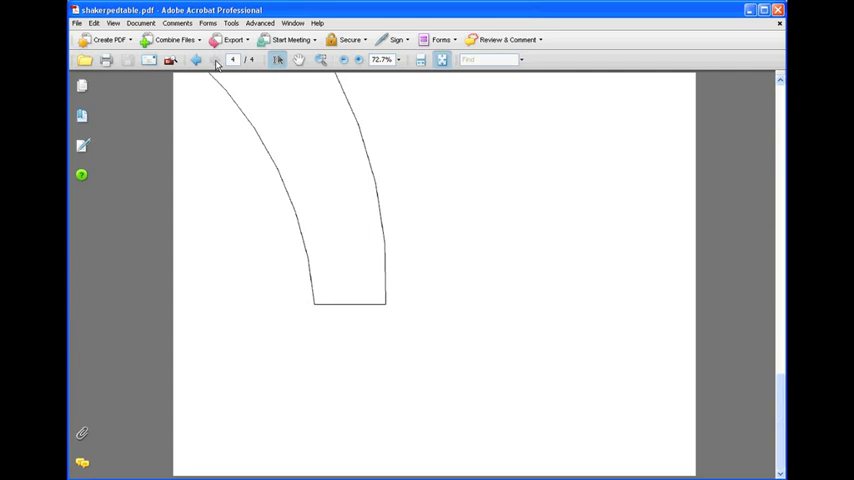
pyautogui.click(196, 60)
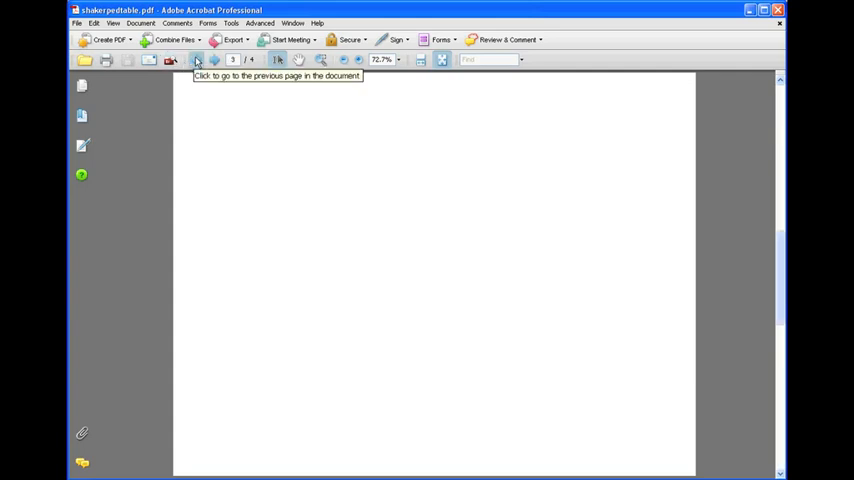
pyautogui.click(196, 60)
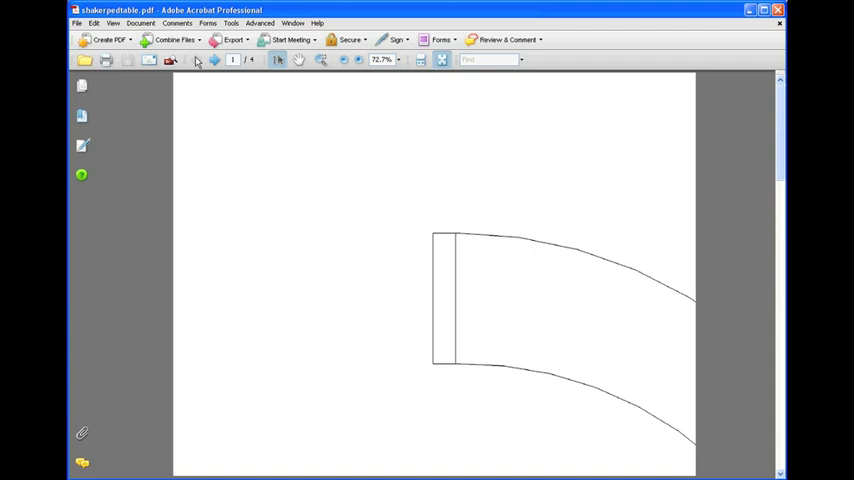
pyautogui.moveTo(198, 60)
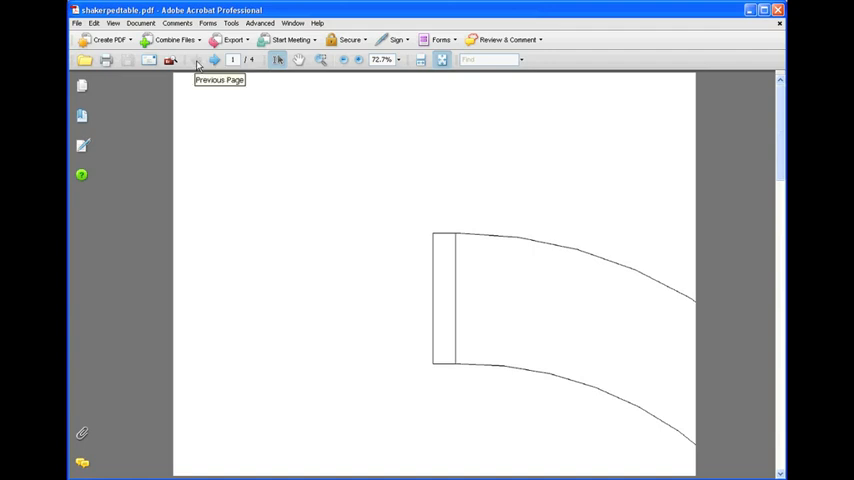
pyautogui.moveTo(428, 204)
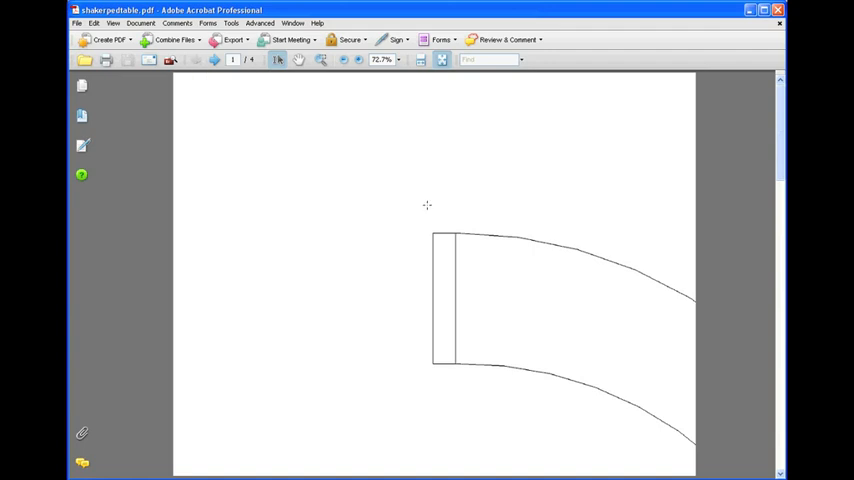
pyautogui.moveTo(396, 200)
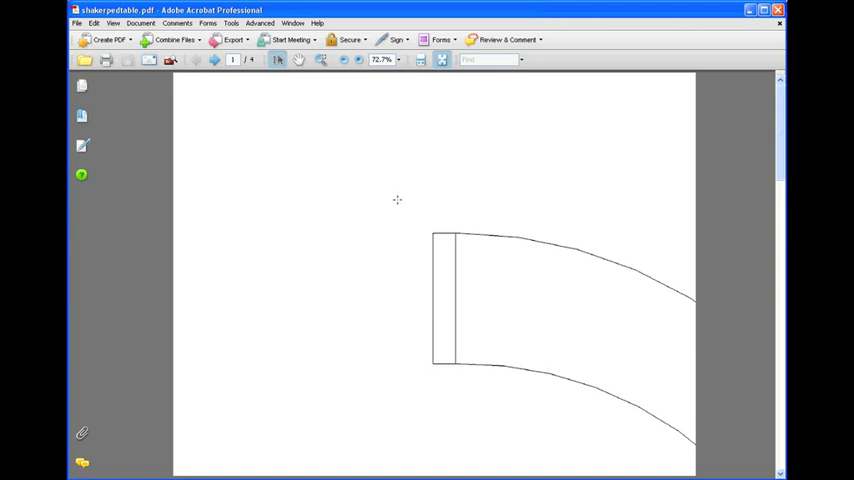
pyautogui.moveTo(568, 176)
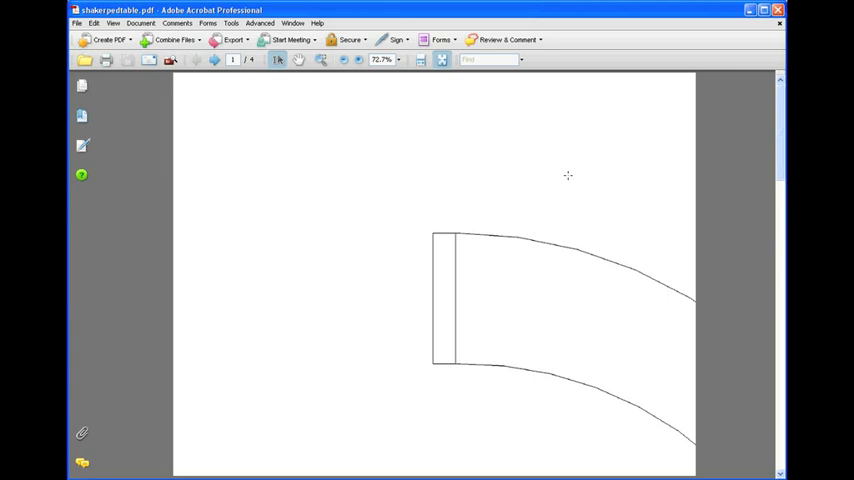